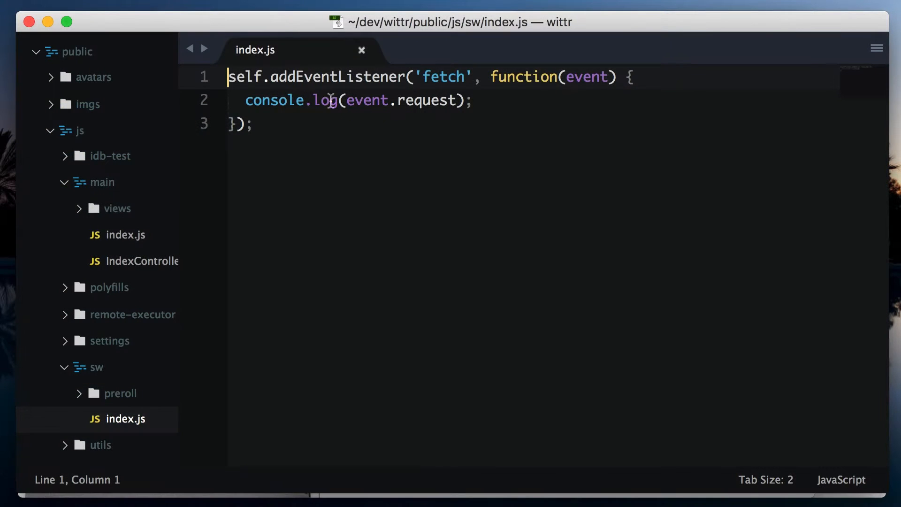
# Switch from Sublime Text back to the Wittr page with DevTools open.
pyautogui.press('Backspace')
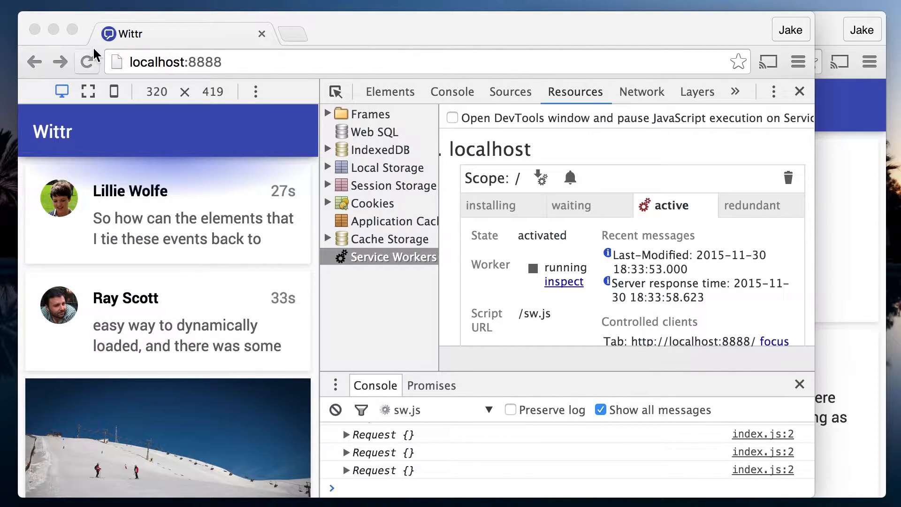
# Reload Wittr and inspect the newly installed worker waiting behind the active one.
pyautogui.click(86, 62)
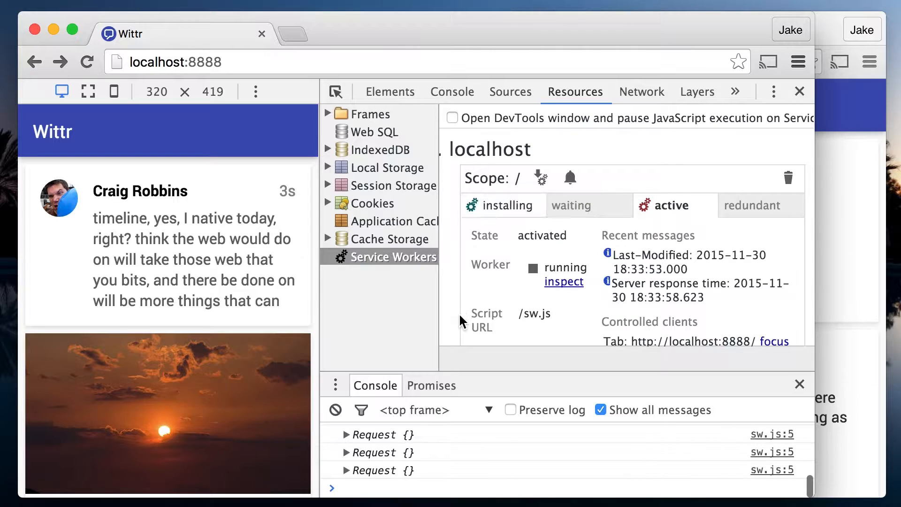
pyautogui.click(585, 205)
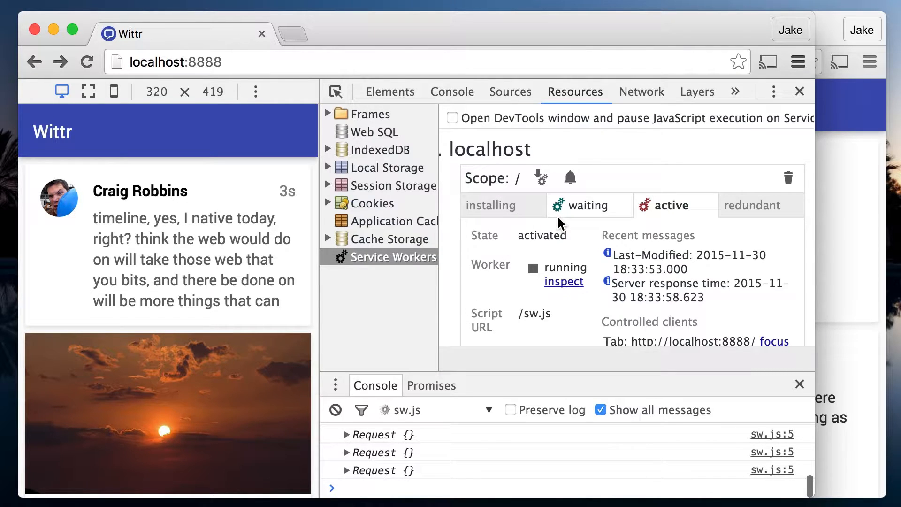
pyautogui.moveTo(647, 226)
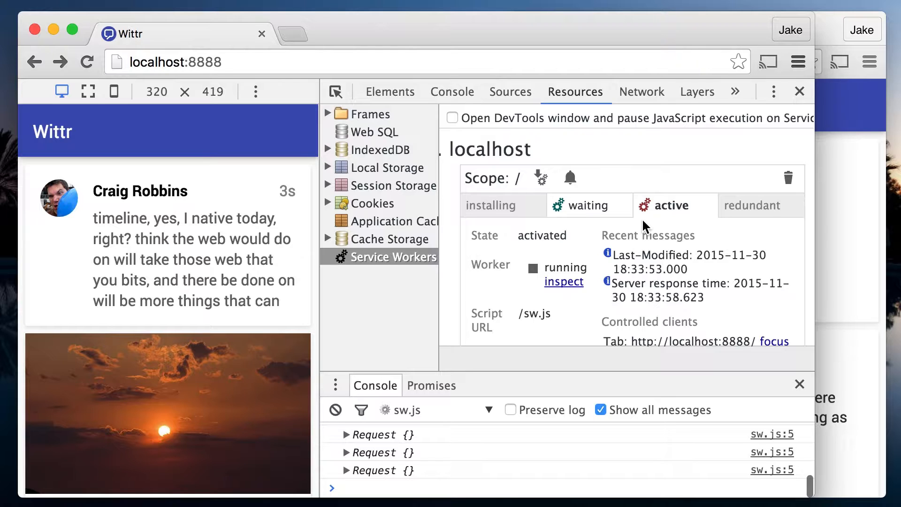
pyautogui.moveTo(175, 167)
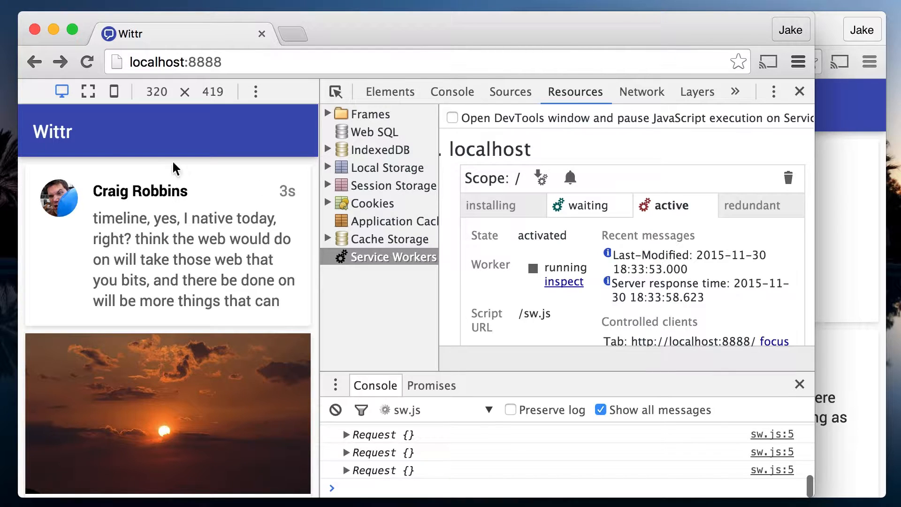
# Reopen Wittr so the waiting worker activates, then view the active worker logging 'Yo!'.
pyautogui.click(87, 62)
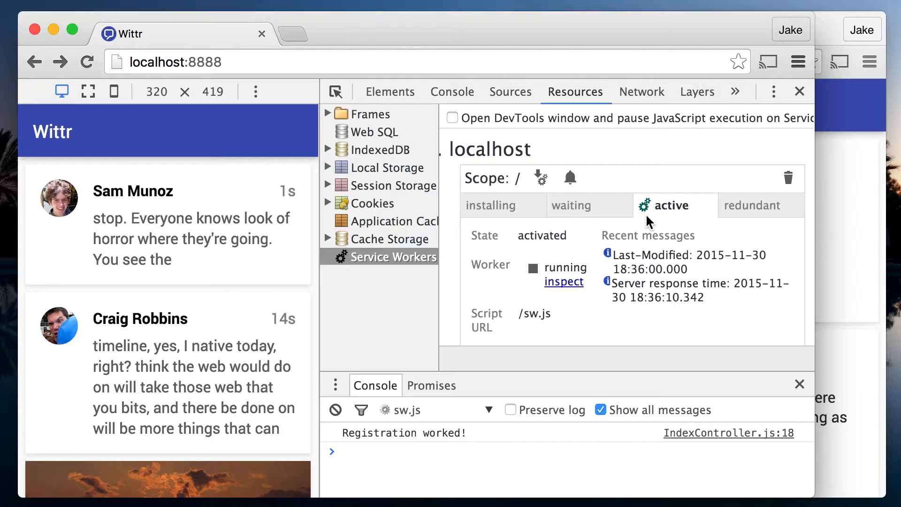
pyautogui.click(61, 62)
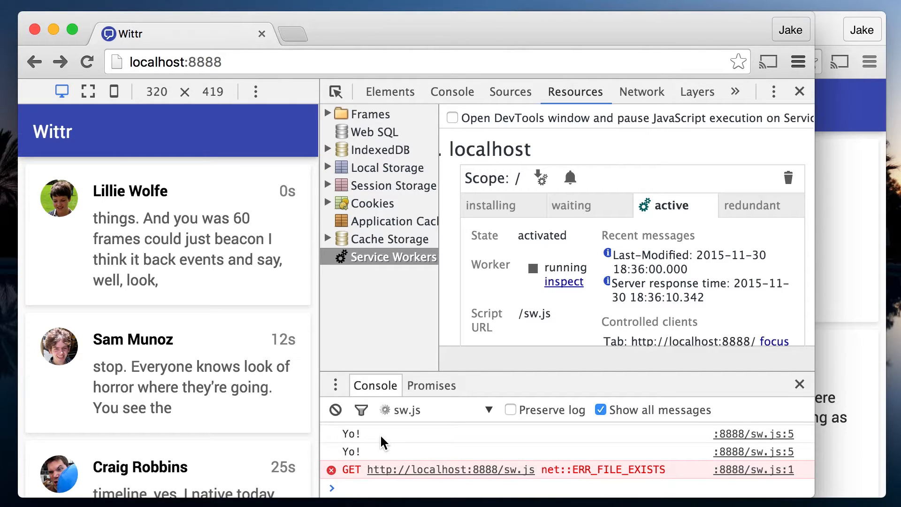
# Enable 'Force update on page load' for the service worker in Sources.
pyautogui.click(510, 91)
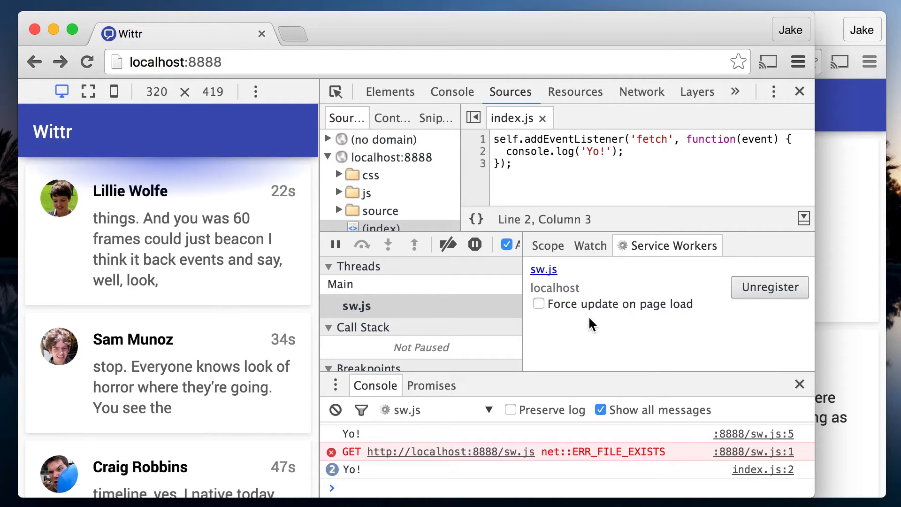
pyautogui.moveTo(589, 311)
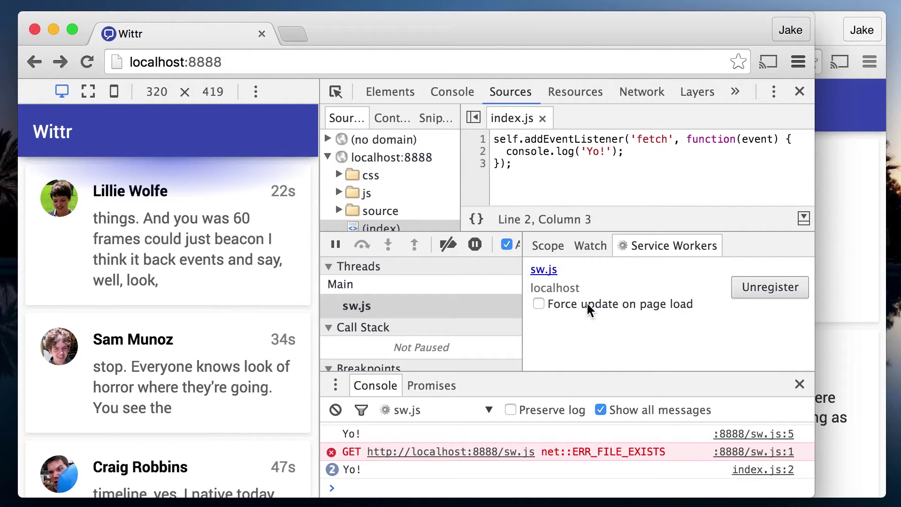
pyautogui.click(538, 303)
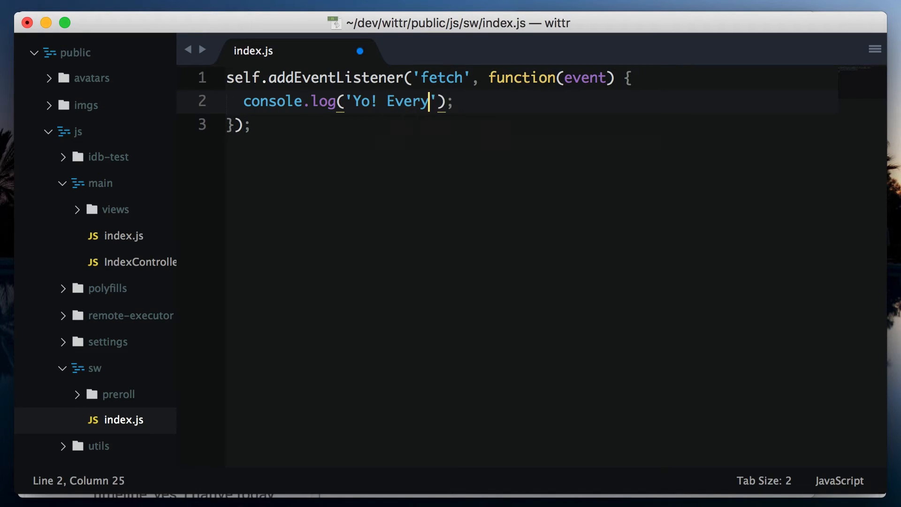
# Edit the log message to 'Yo! Everyone!' and reload Wittr to see it in the console.
pyautogui.write('one!')
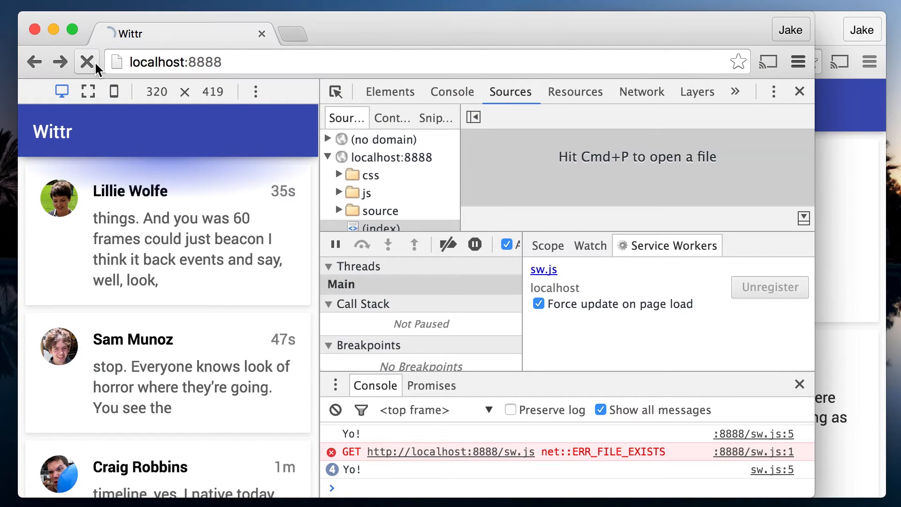
pyautogui.click(86, 62)
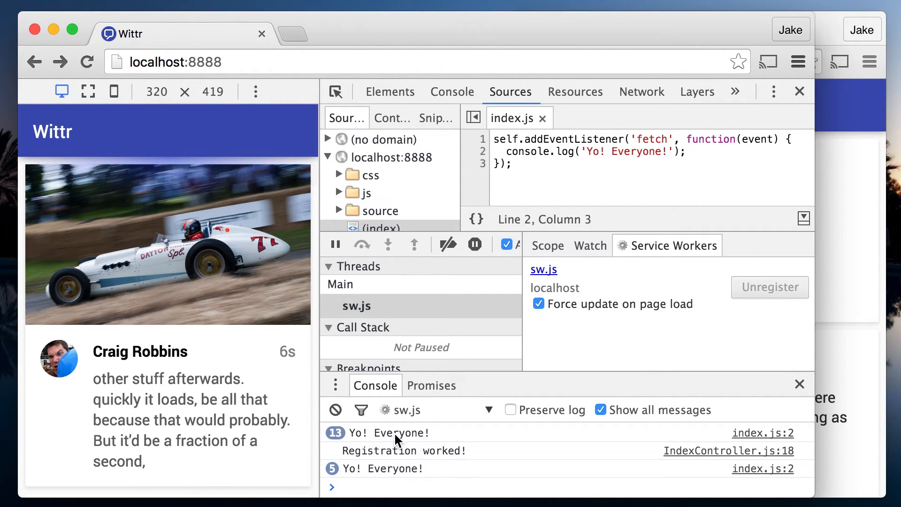